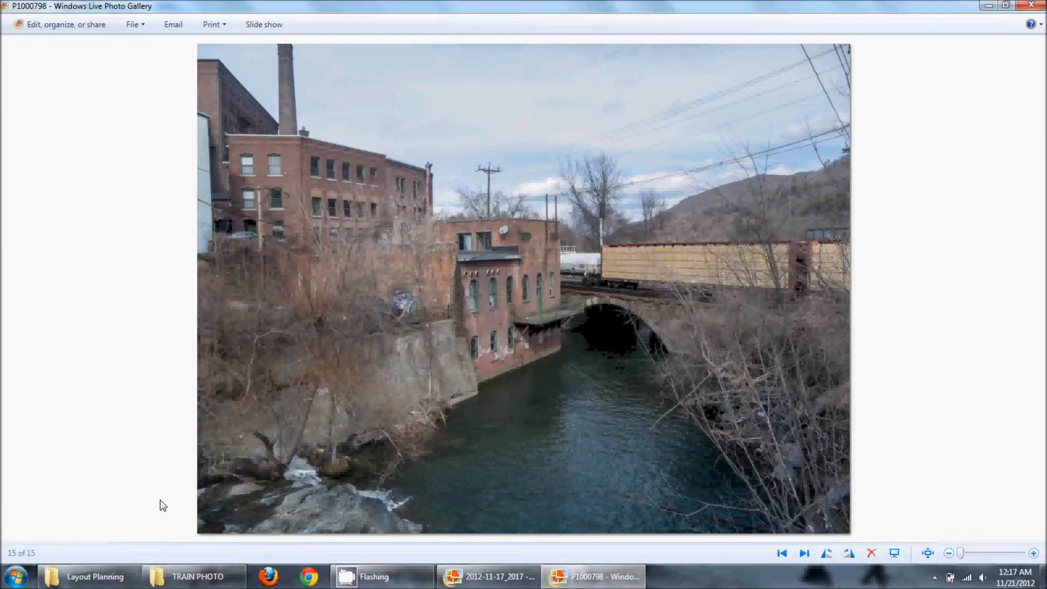
pyautogui.moveTo(637, 266)
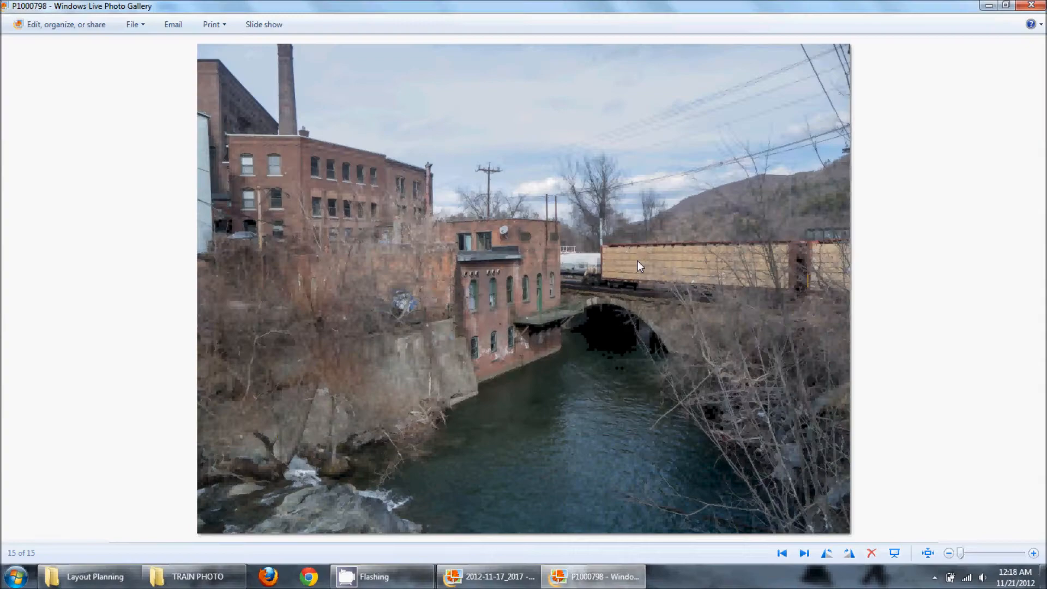
# Show the first of the 15 photos, IMG_151, in a new Photo Gallery window
pyautogui.click(194, 575)
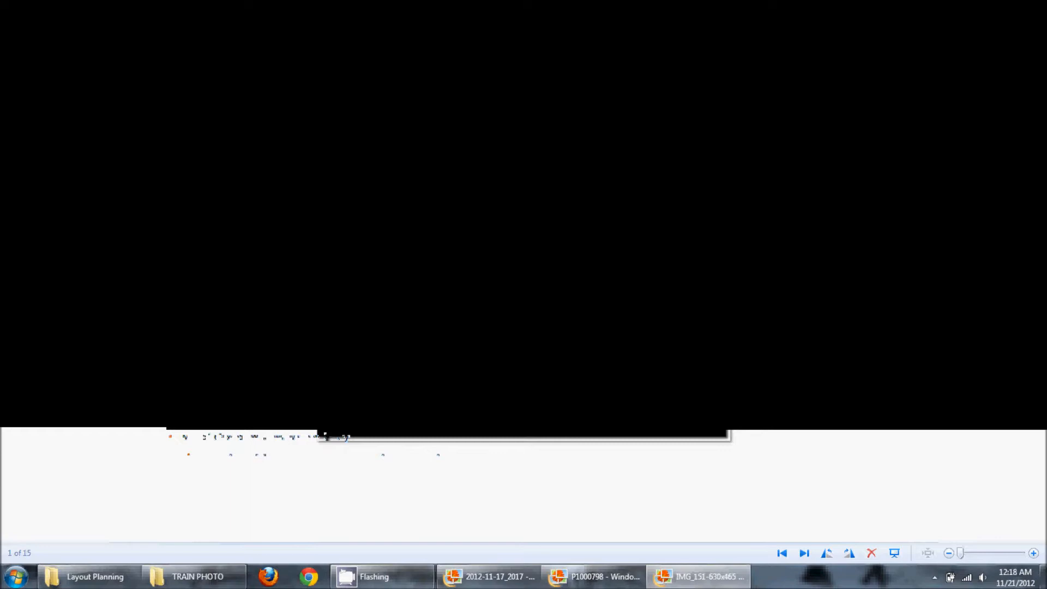
# Switch to the TRAIN PHOTO folder and preview the brick station photo P1020137
pyautogui.click(698, 576)
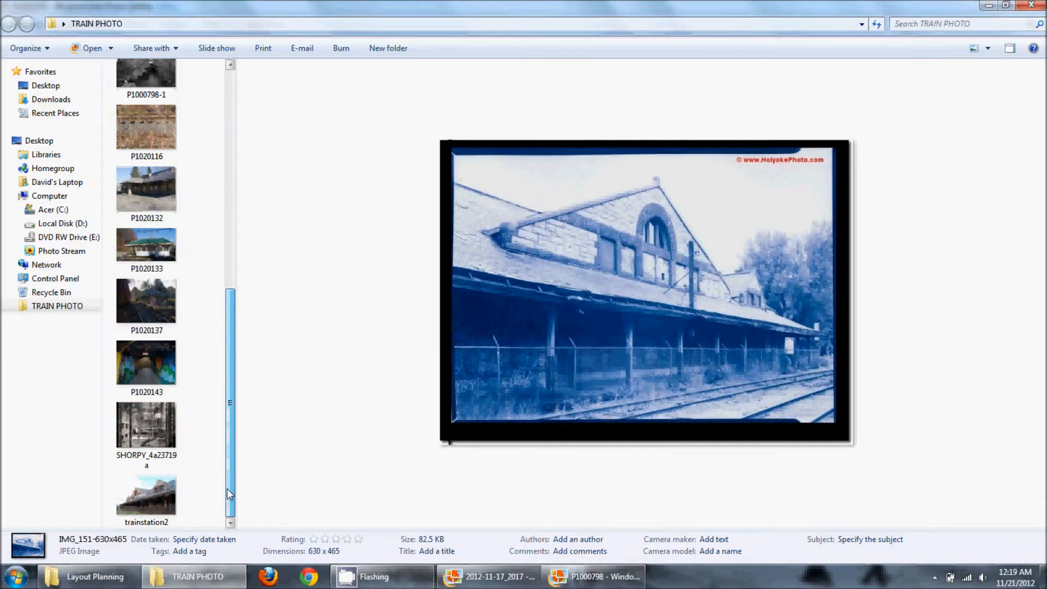
pyautogui.doubleClick(145, 497)
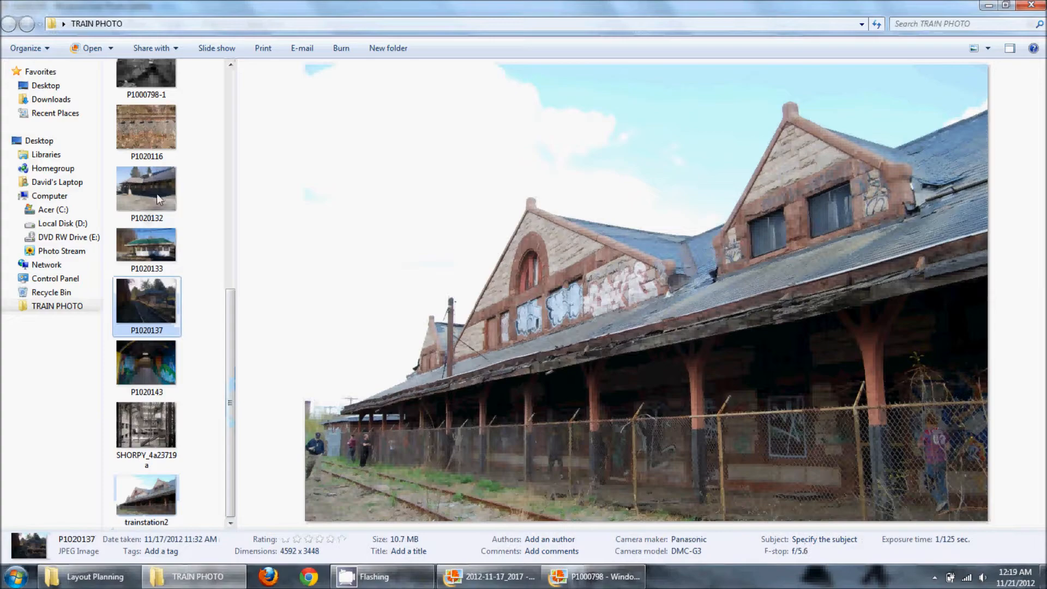
# Preview the long wooden station with the metal roof in the TRAIN PHOTO folder
pyautogui.doubleClick(146, 188)
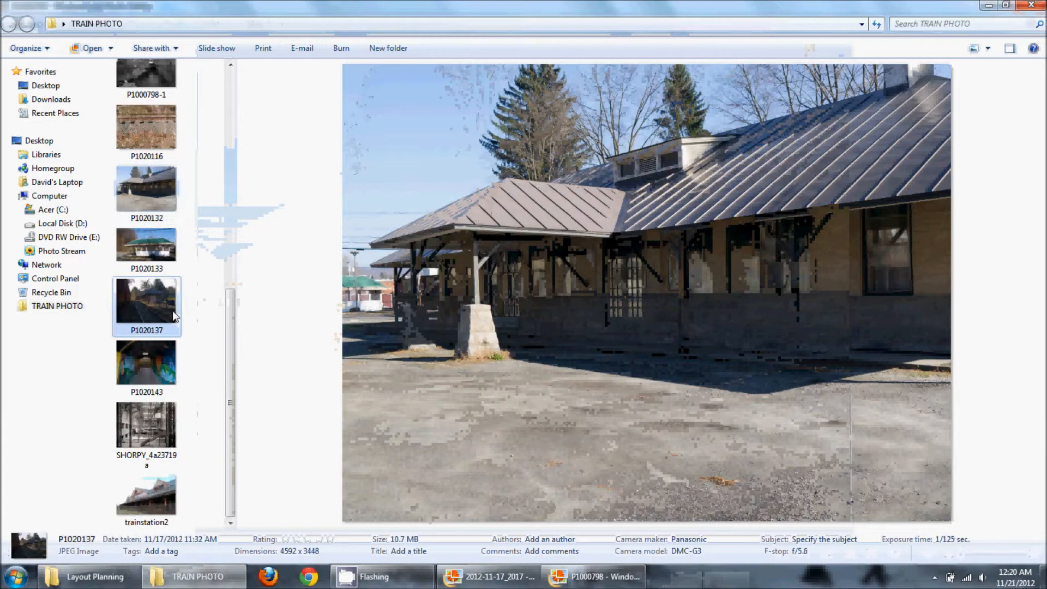
# View the green-roofed shelter photo P1020133 full size, then return to the folder
pyautogui.doubleClick(146, 301)
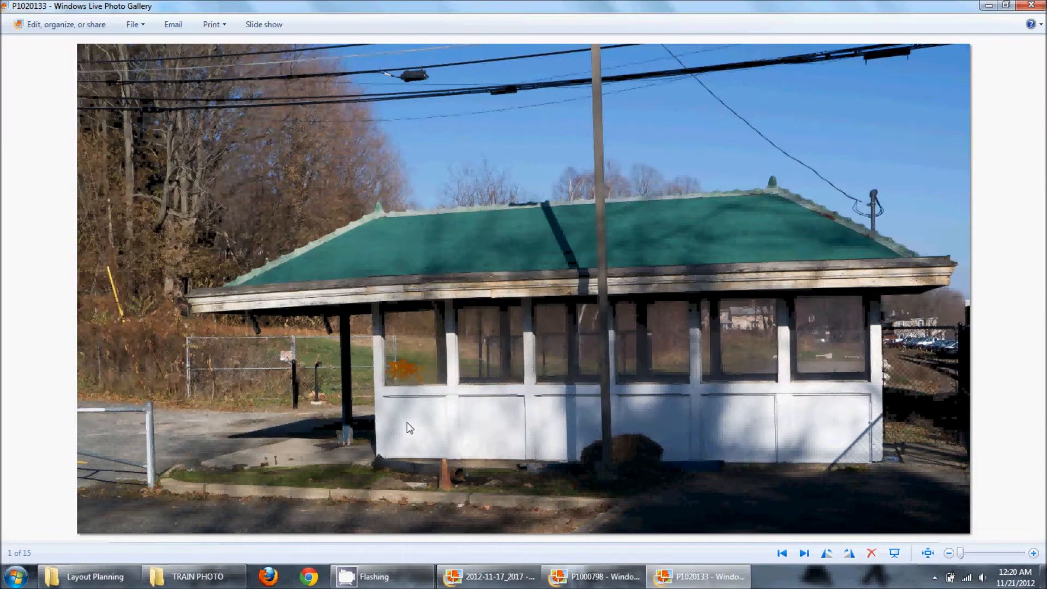
pyautogui.click(803, 553)
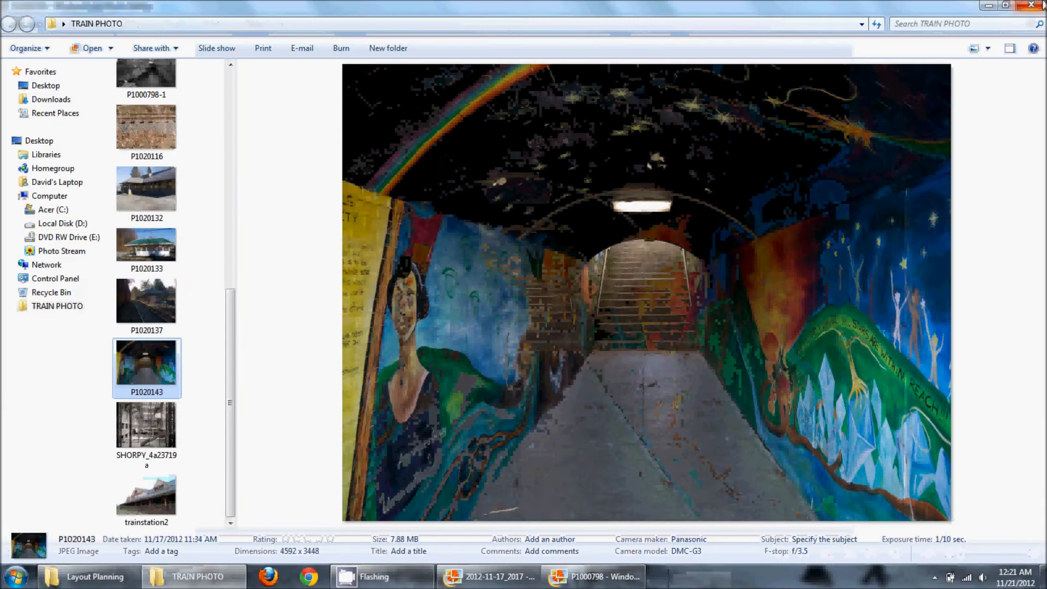
# Scroll the TRAIN PHOTO file list down to the mural tunnel photo P1020143
pyautogui.scroll(-3)
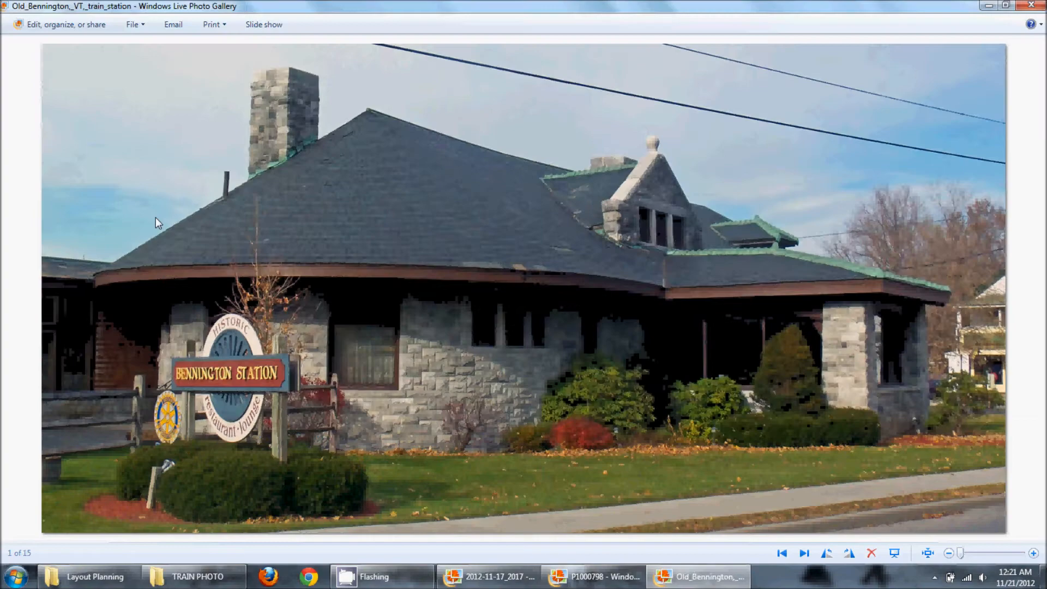
pyautogui.moveTo(938, 6)
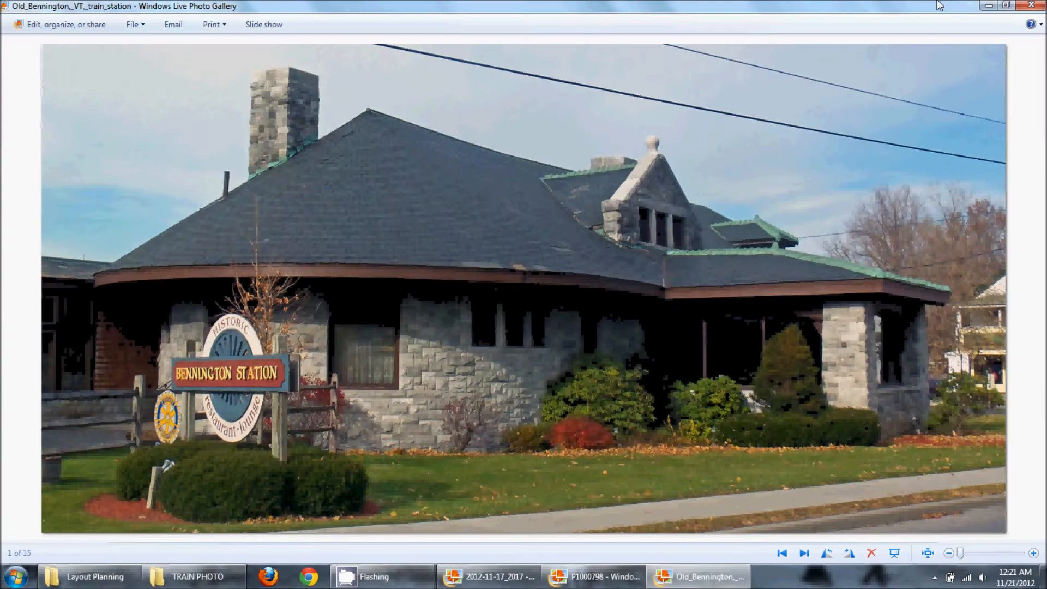
# Switch to the 2012-11-17_2017 window showing the 2x4' Operator track plan
pyautogui.click(194, 576)
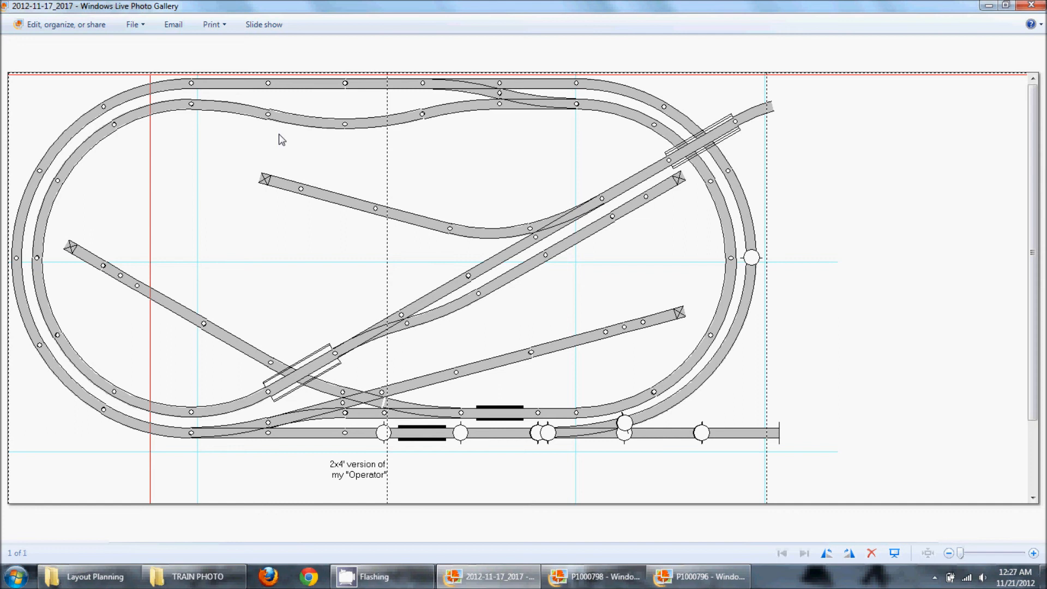
pyautogui.moveTo(732, 460)
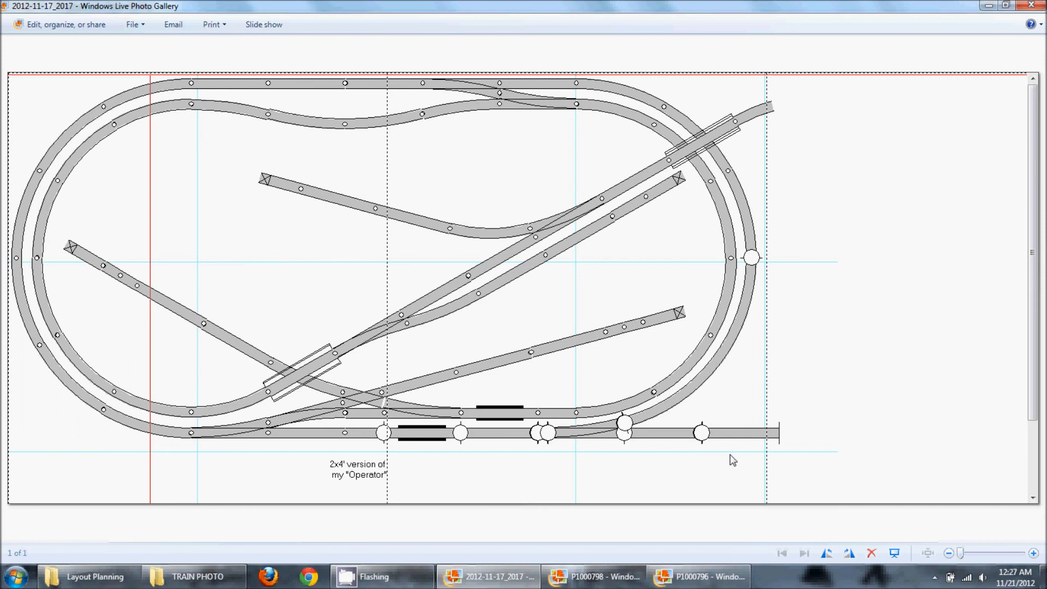
pyautogui.moveTo(753, 439)
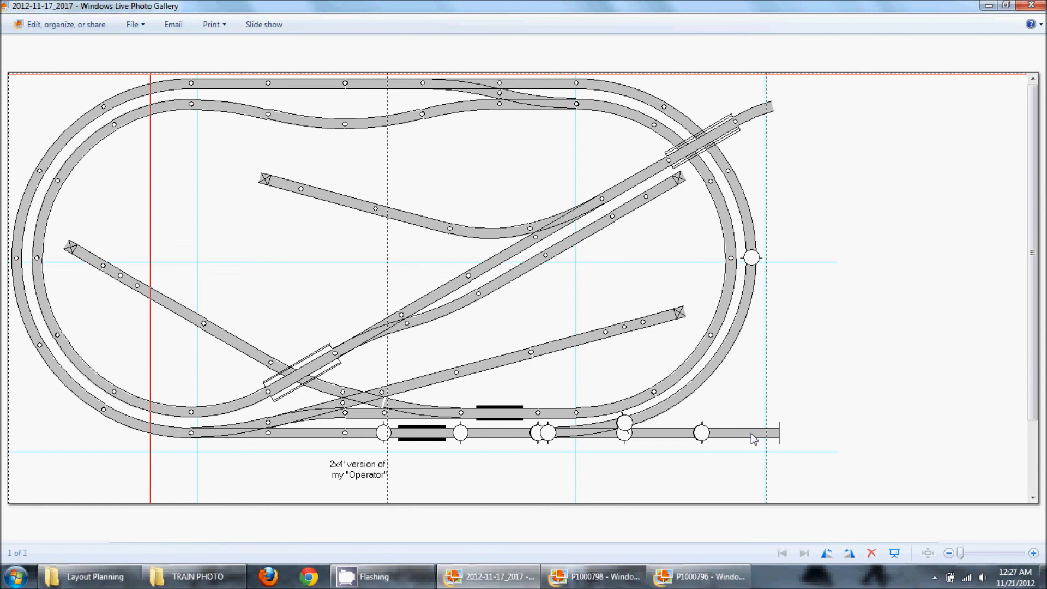